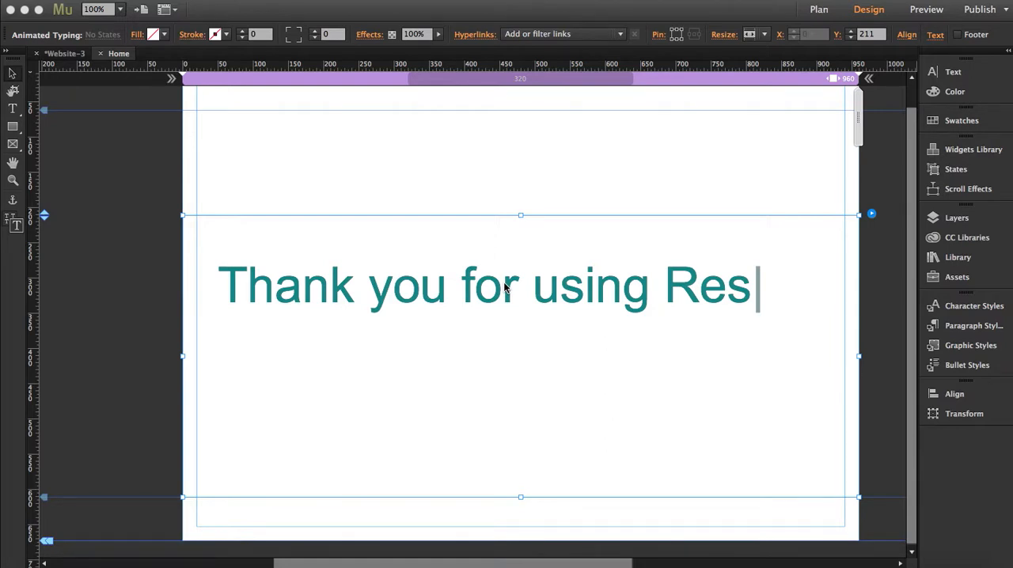
mouse_move(870, 215)
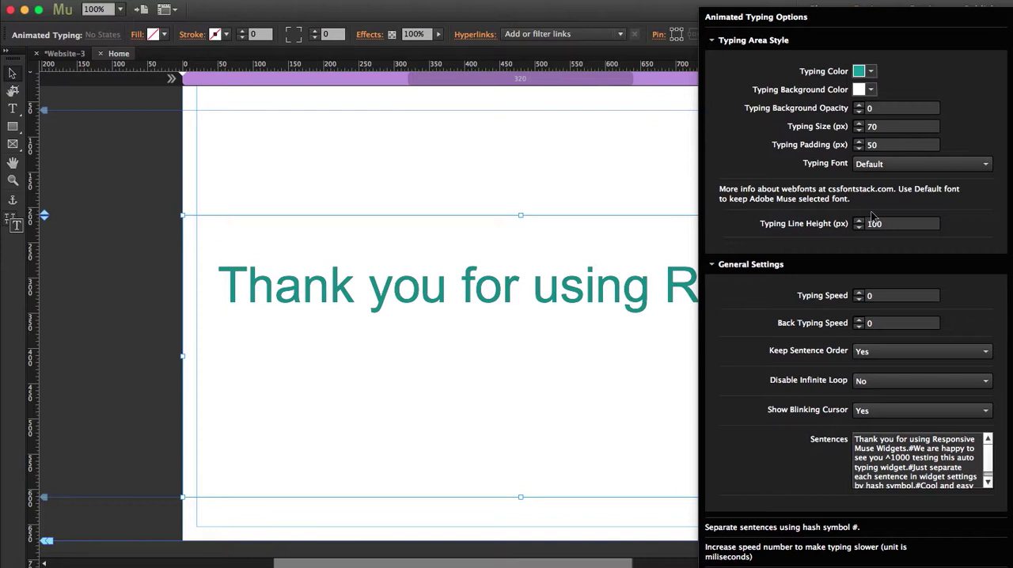
mouse_move(823, 69)
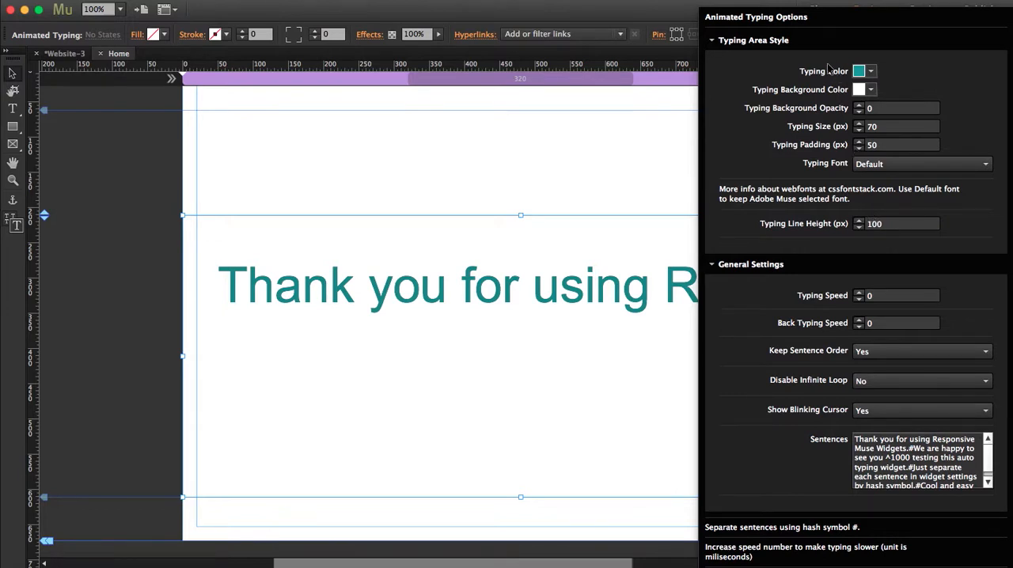
mouse_move(823, 116)
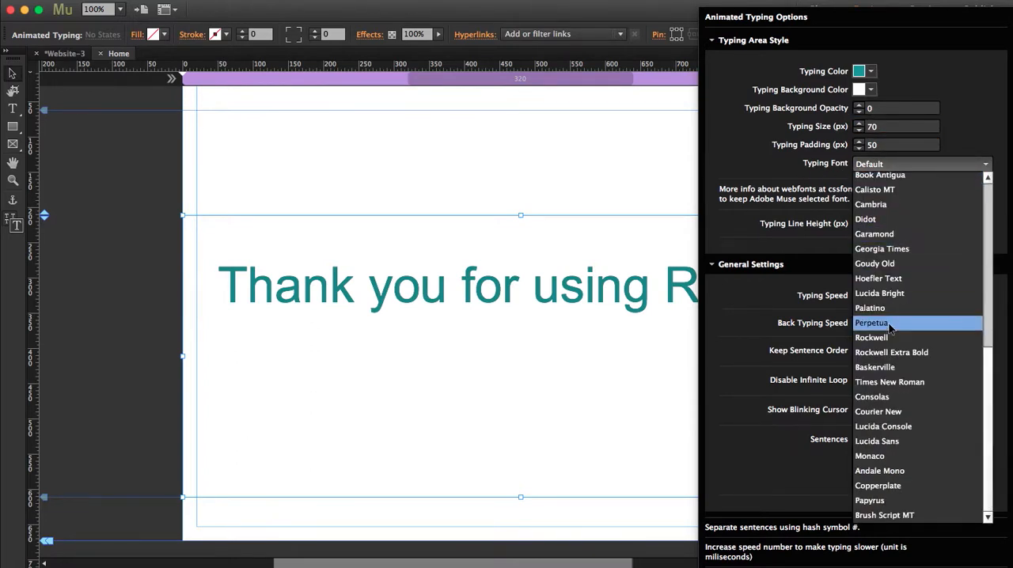
mouse_move(889, 337)
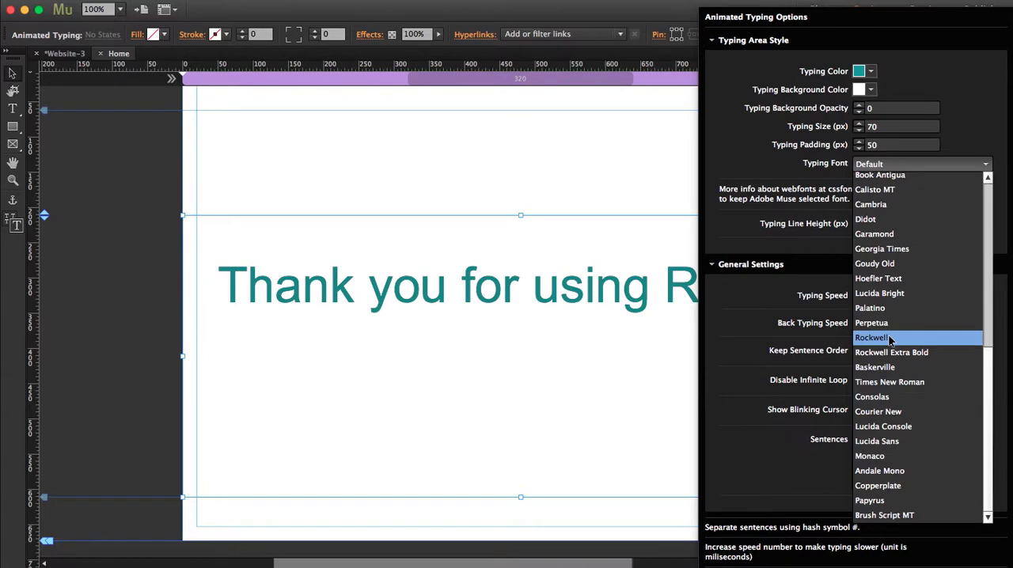
Choose Rockwell as the widget's typing font
left_click(875, 337)
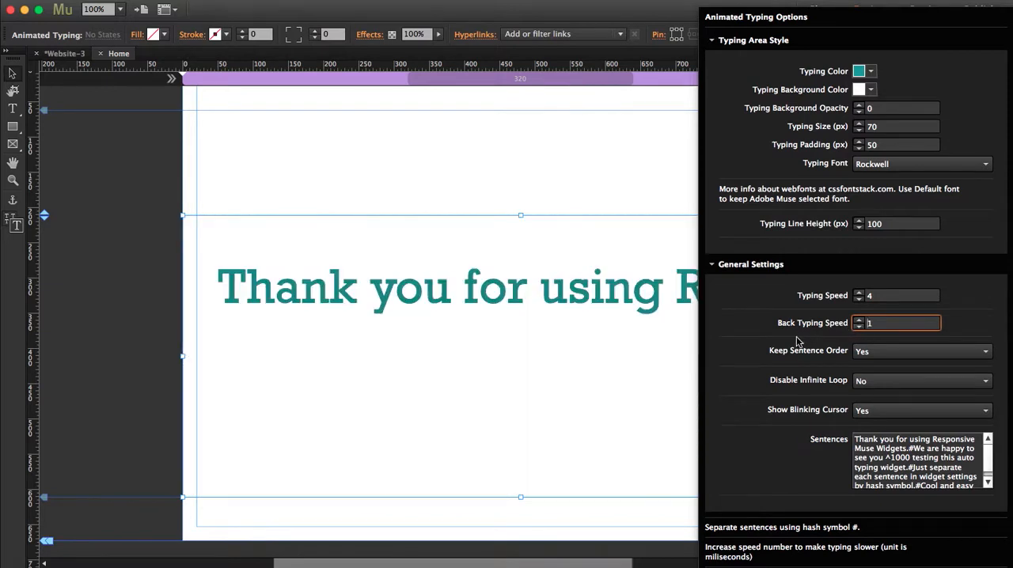
mouse_move(879, 358)
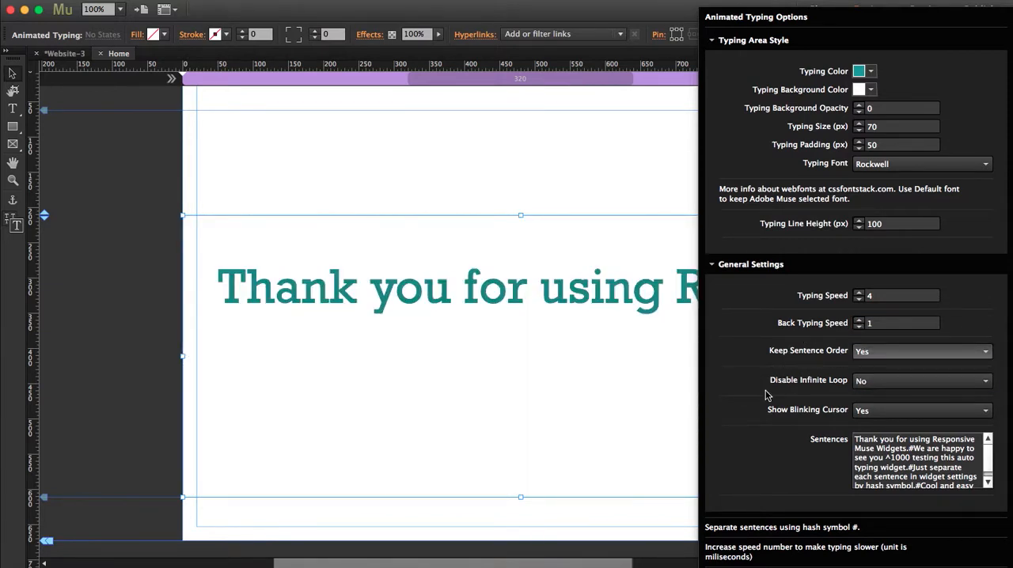
Apply a back typing speed of 1 while keeping typing speed 4
left_click(921, 380)
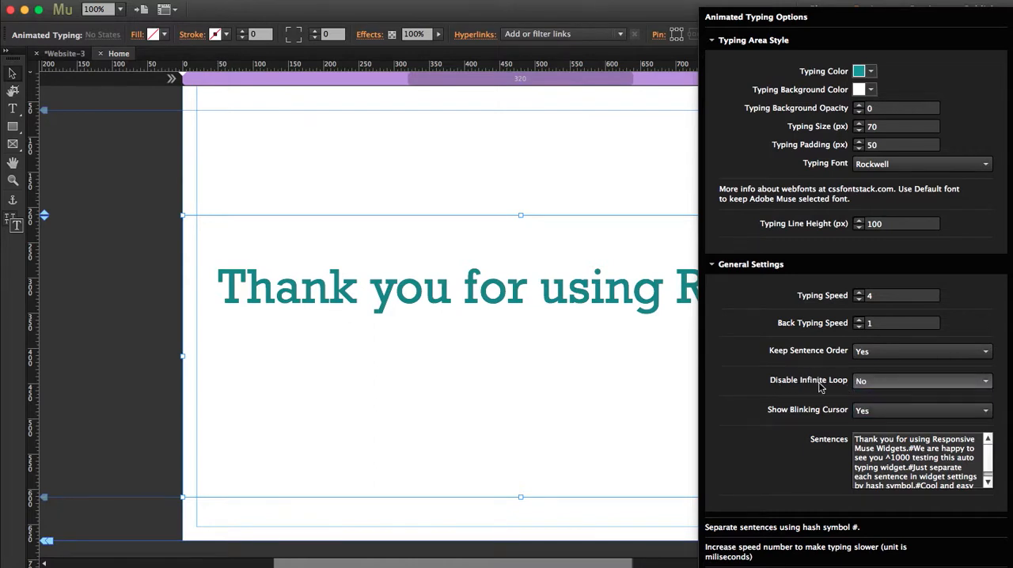
mouse_move(873, 411)
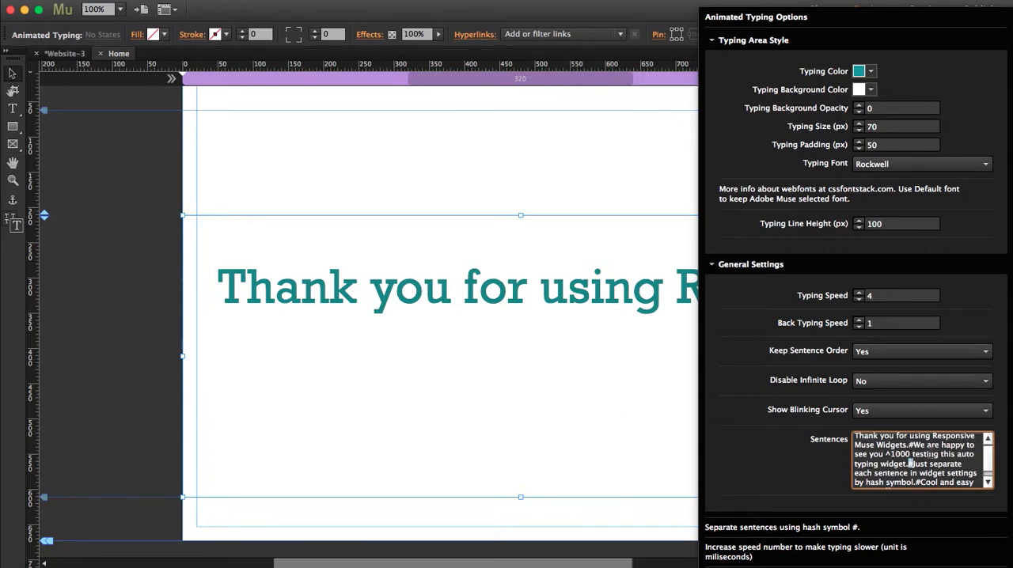
Begin editing the sentences and select the ^1000 pause code
left_click(902, 463)
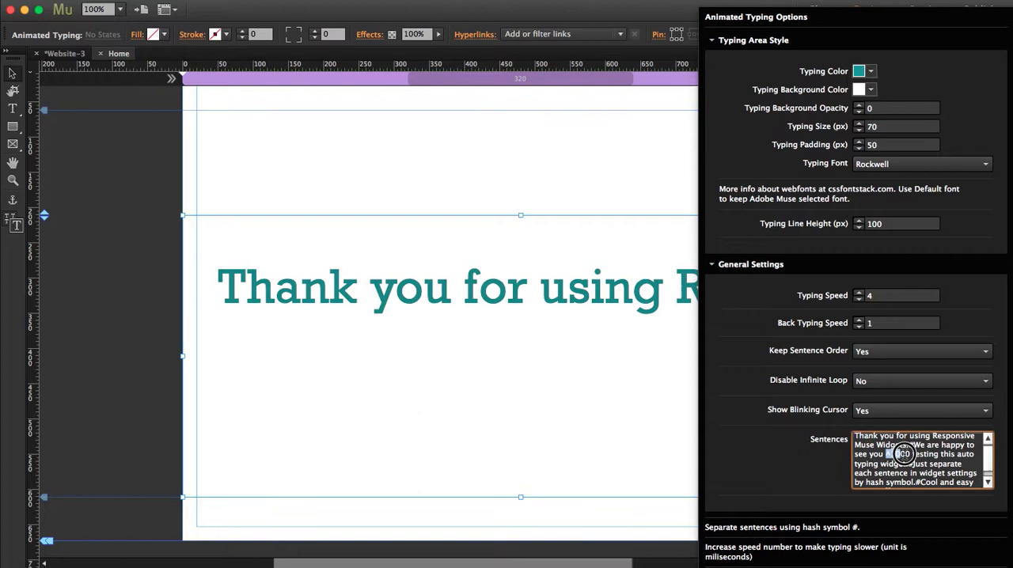
double_click(886, 453)
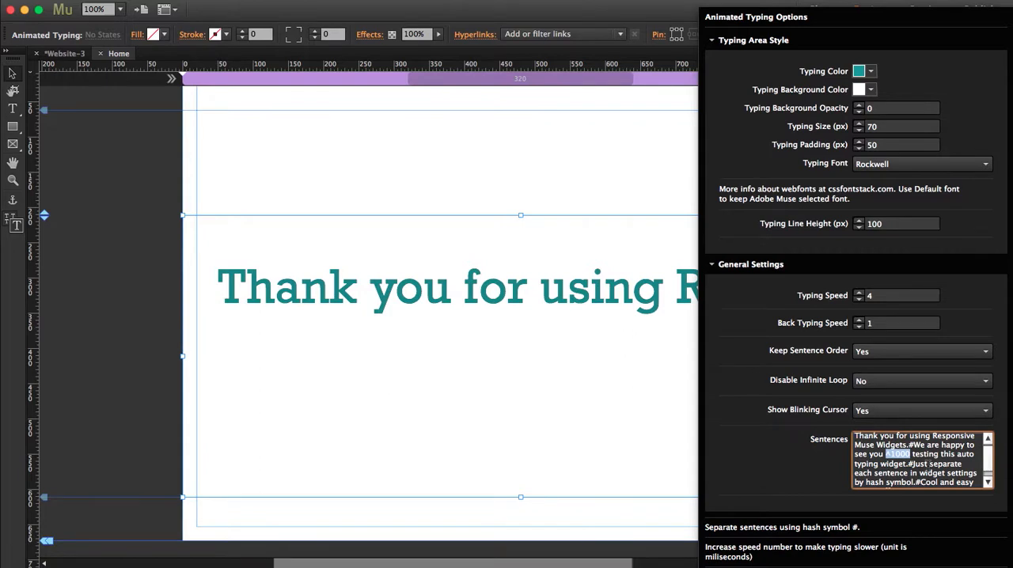
mouse_move(598, 156)
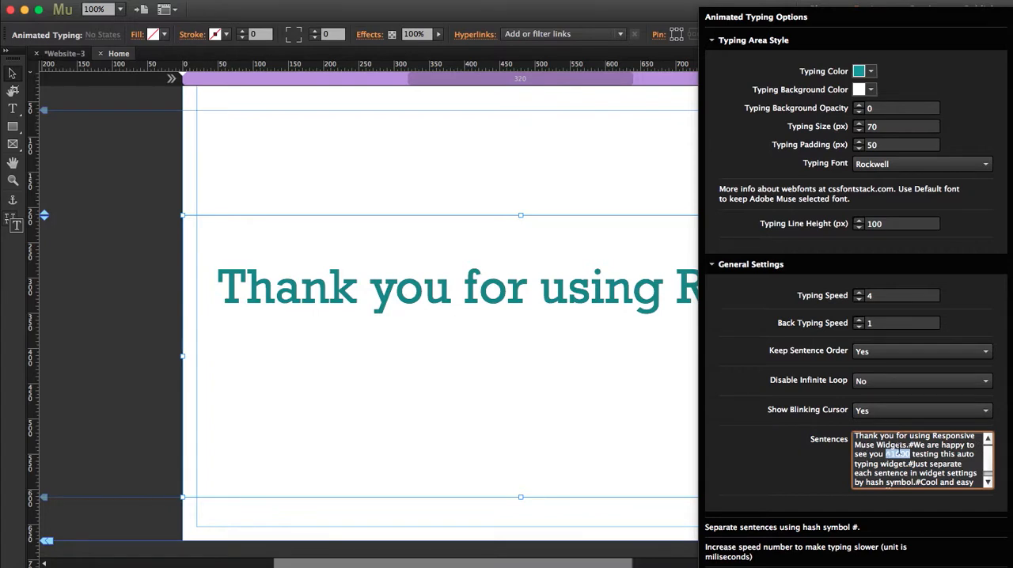
mouse_move(583, 191)
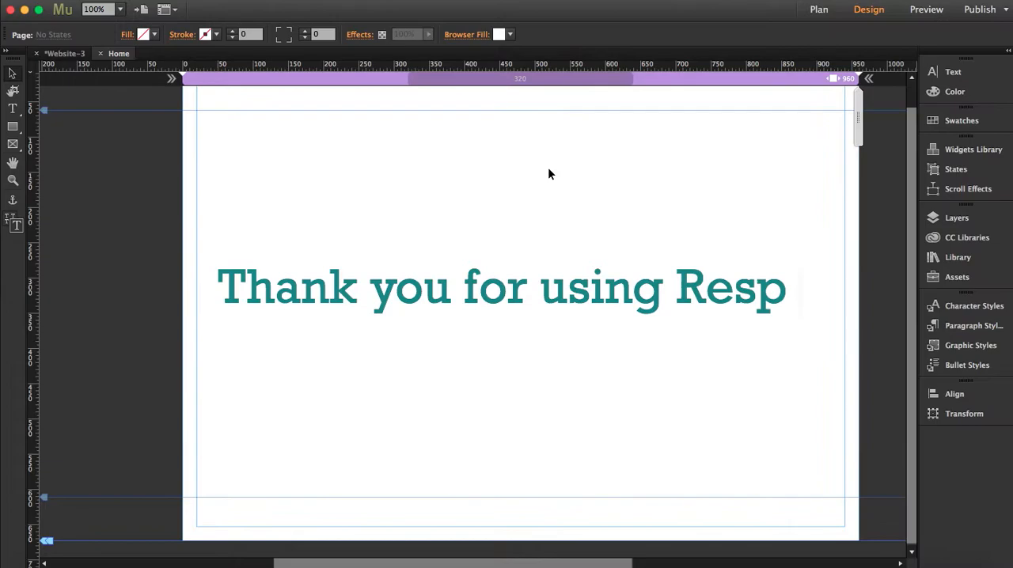
left_click(924, 10)
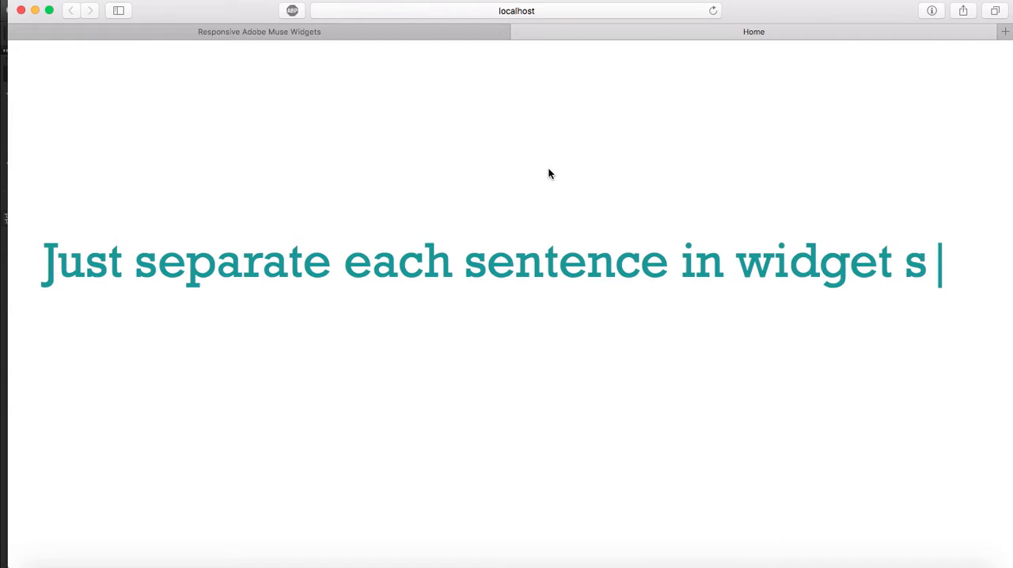
Watch the preview type 'happy to see you testing this auto typing widget.' and reselect the widget in Muse
type("ettings by hash sy")
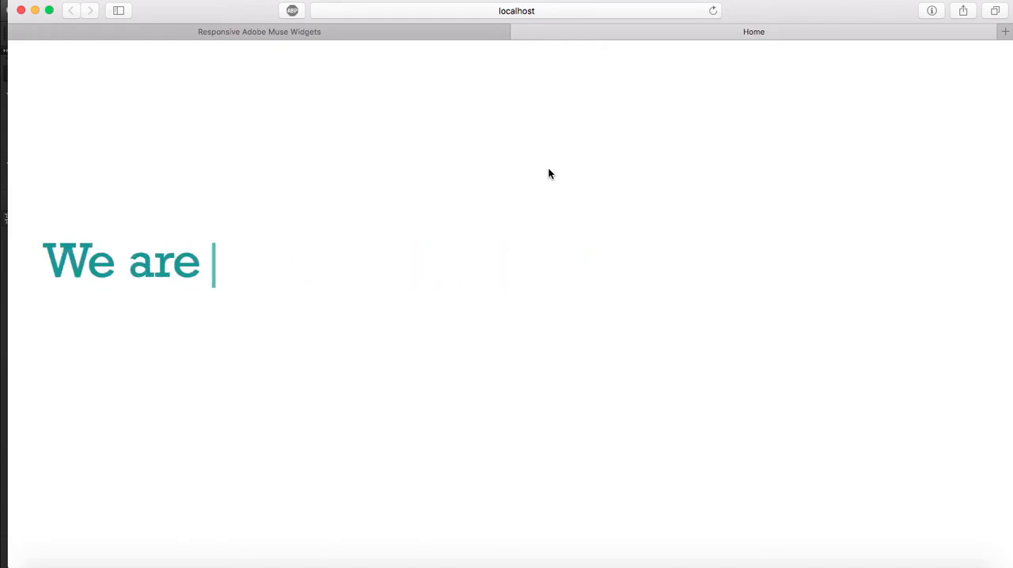
type("happy to see you te")
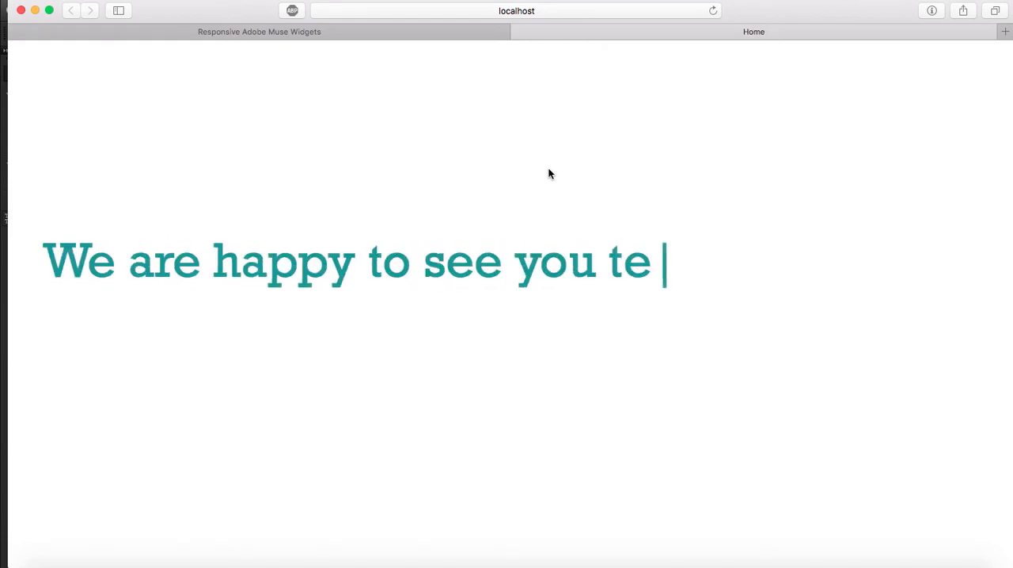
type("sting this auto typing widget.")
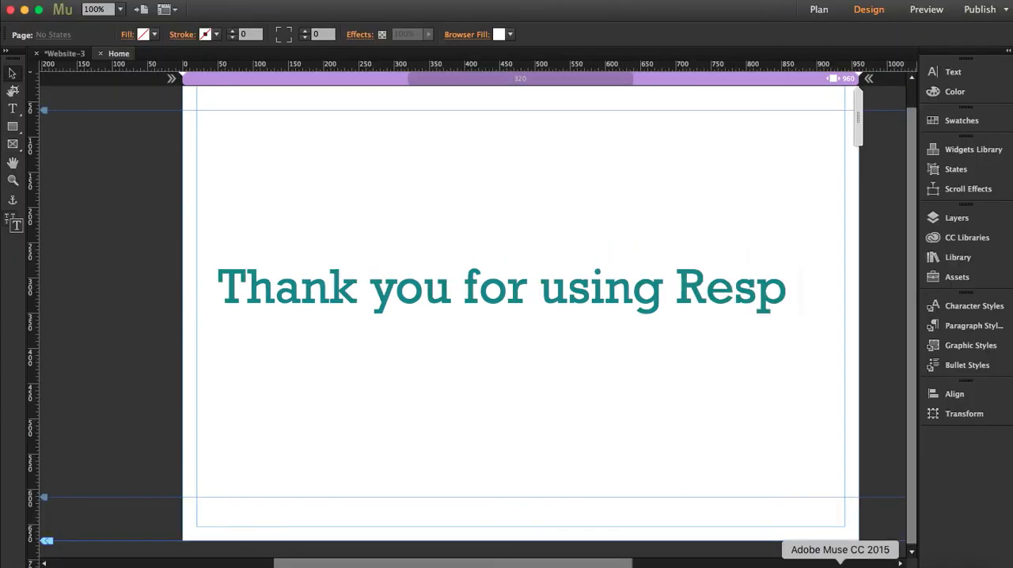
left_click(503, 287)
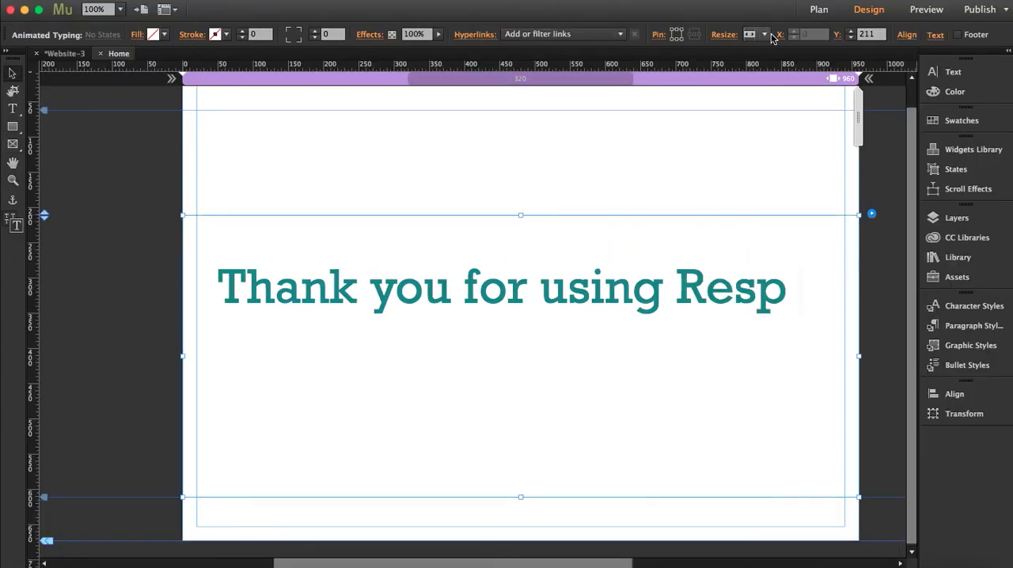